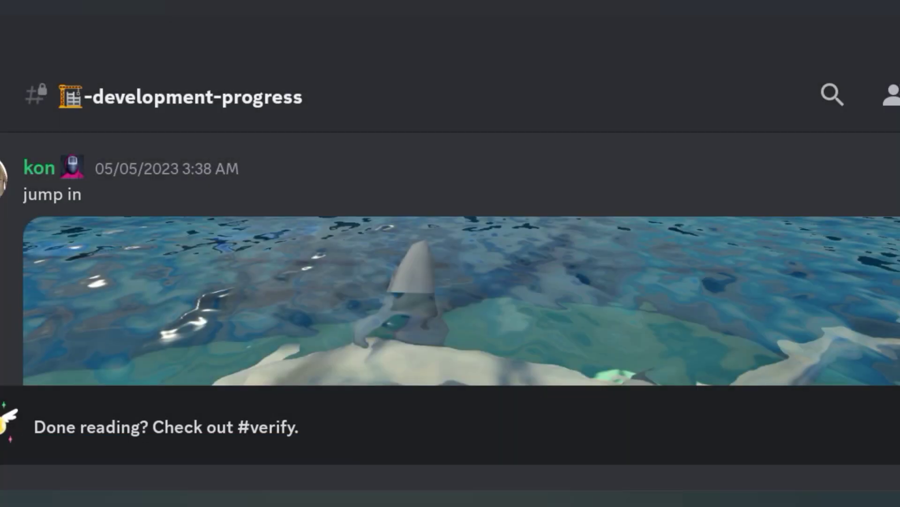
{"action": "scroll", "scroll_direction": "down", "scroll_amount": 3}
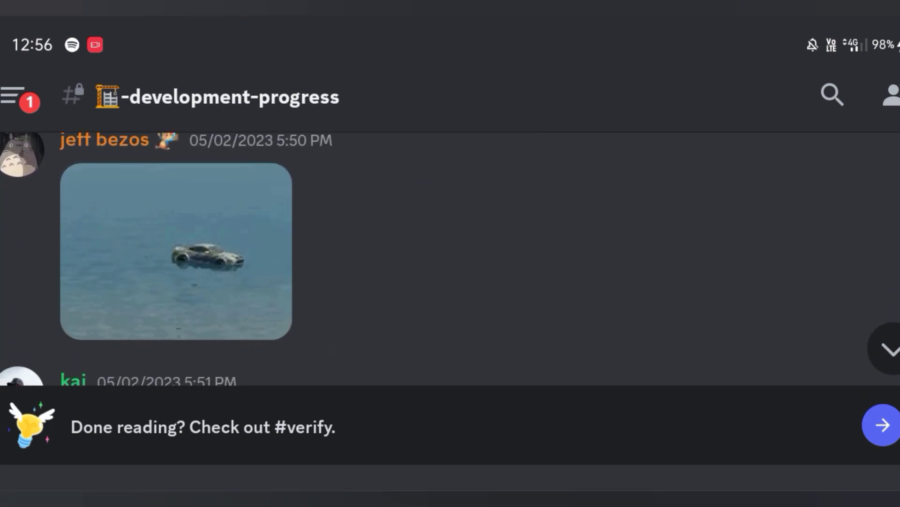
{"action": "scroll", "scroll_direction": "down", "scroll_amount": 3}
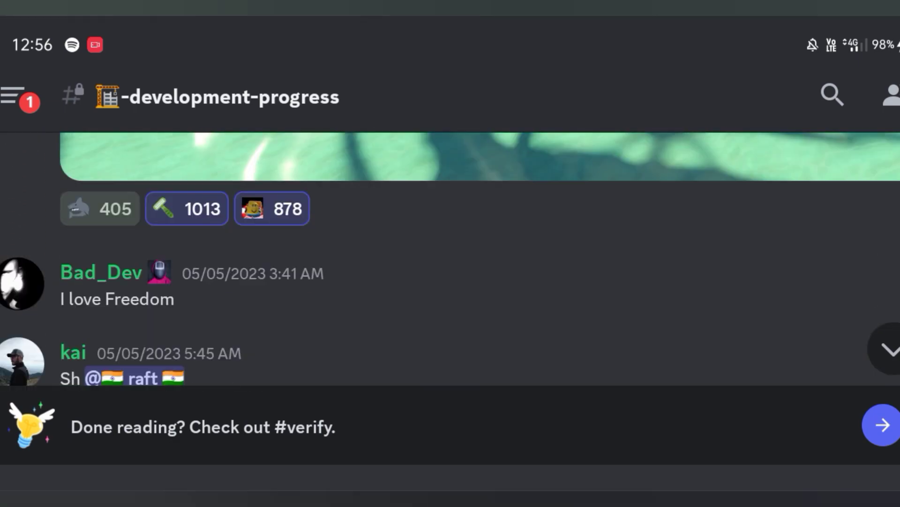